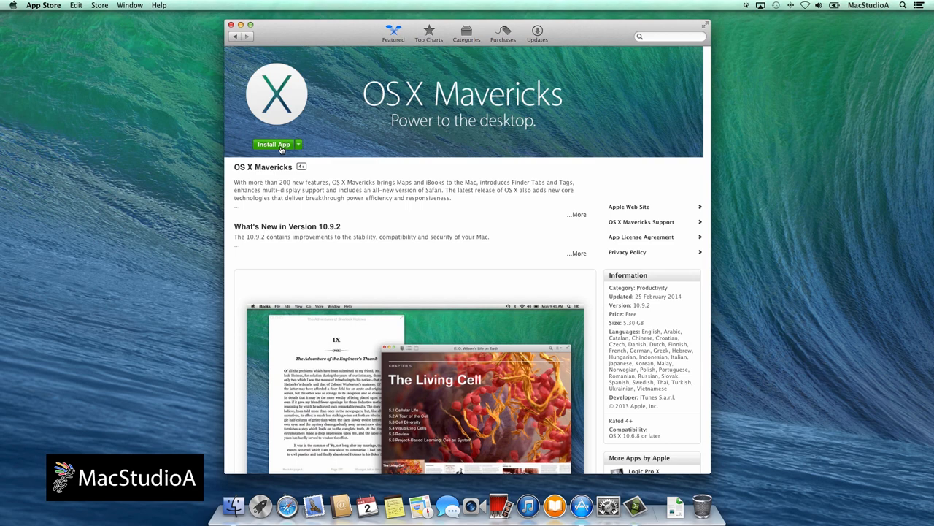
Launch Install OS X Mavericks from Launchpad so its license agreement appears.
left_click(261, 491)
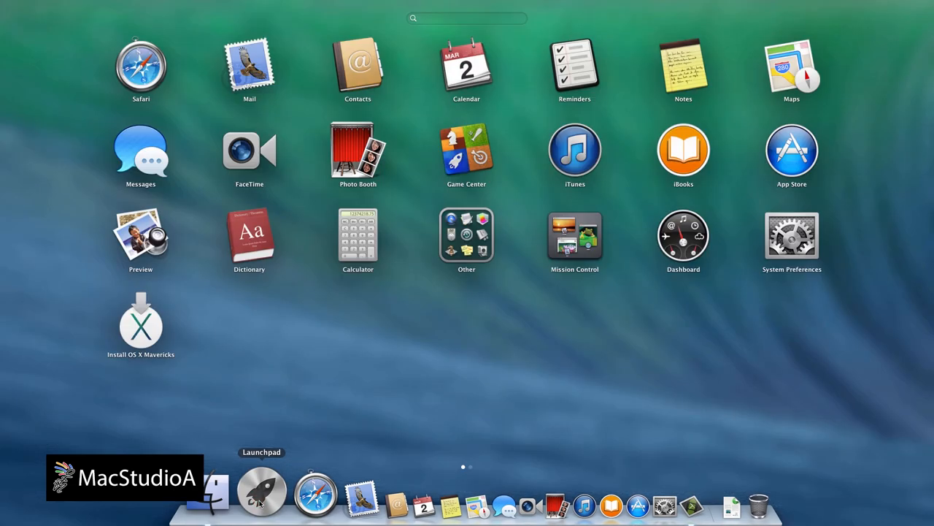
left_click(260, 494)
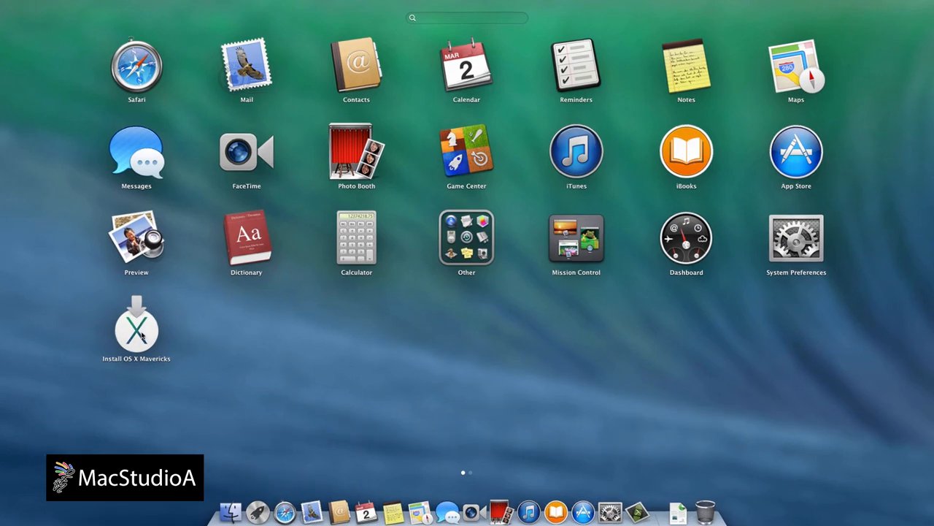
double_click(136, 329)
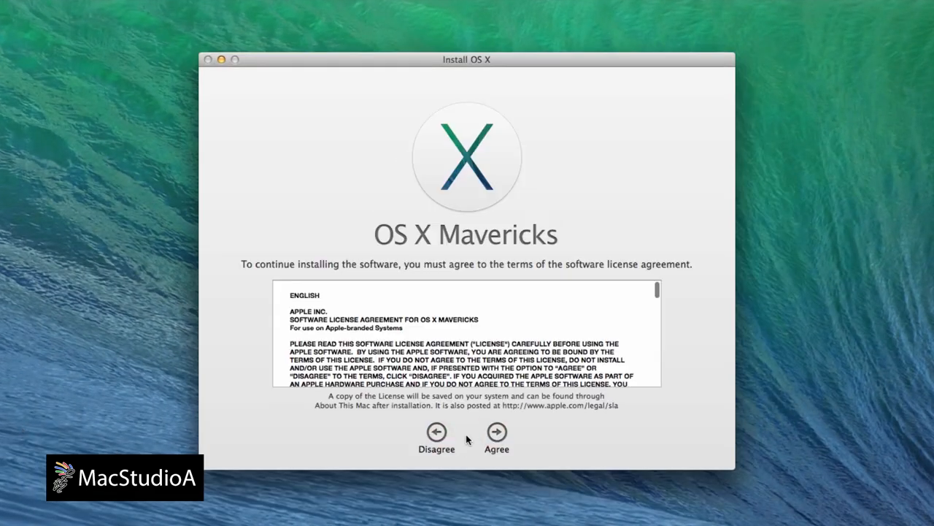
Agree to the license, install on Macintosh HD and authorize as administrator.
left_click(497, 432)
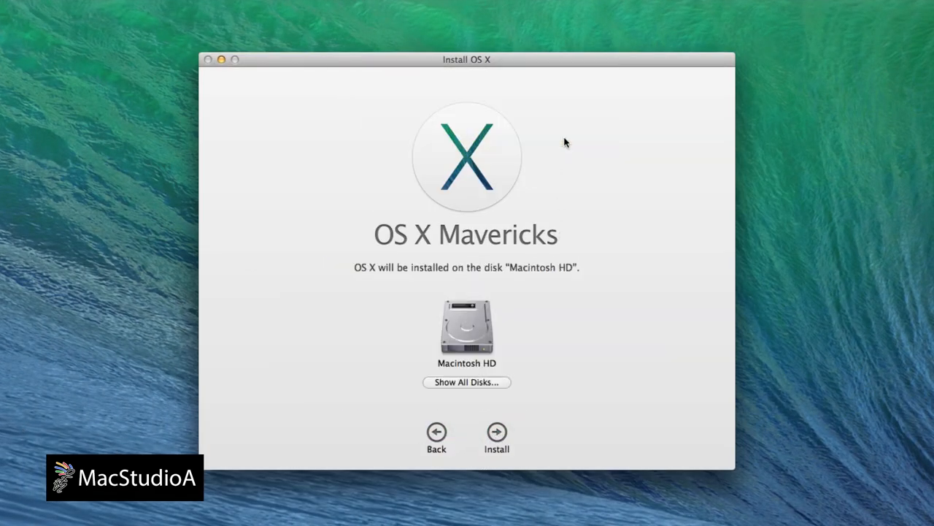
mouse_move(497, 433)
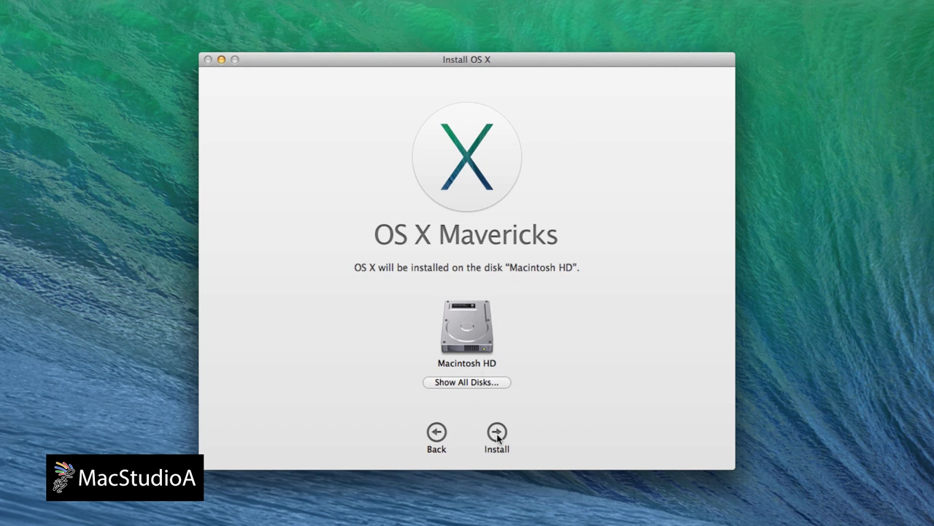
left_click(497, 431)
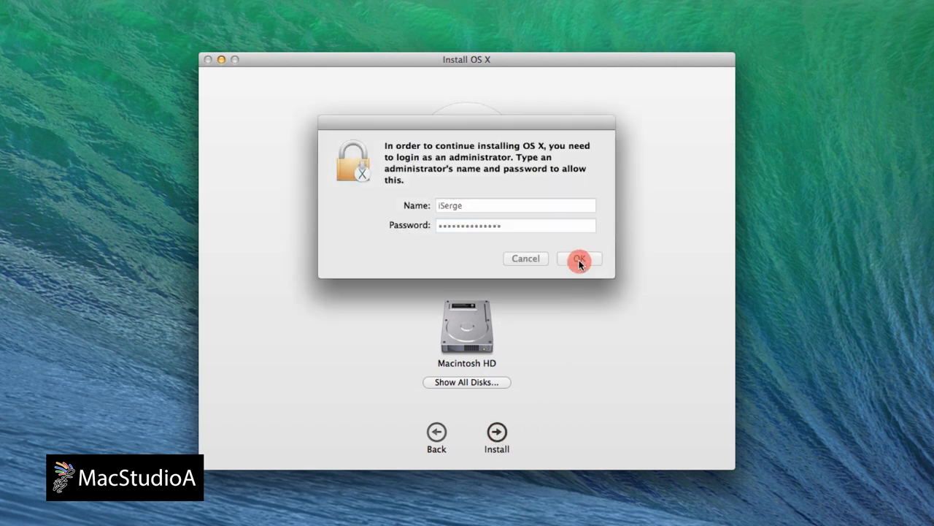
left_click(579, 259)
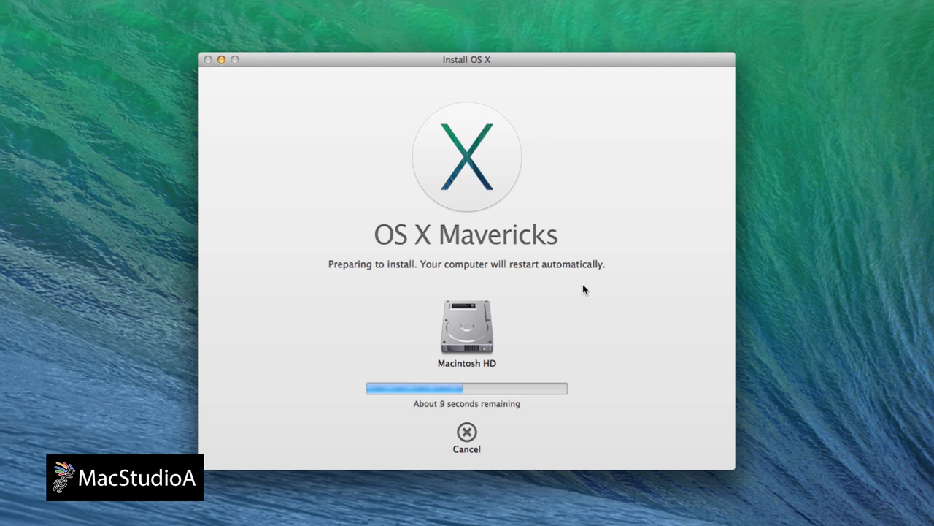